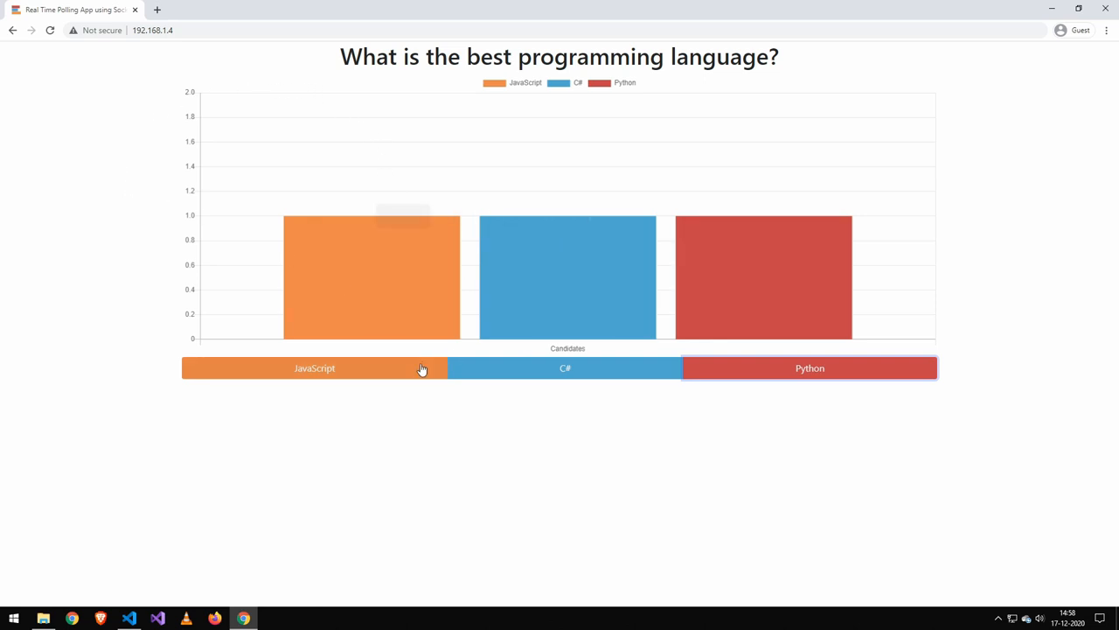
Step: Vote for JavaScript and another language so the live bar chart updates
{"action": "left_click", "coordinate": [565, 367]}
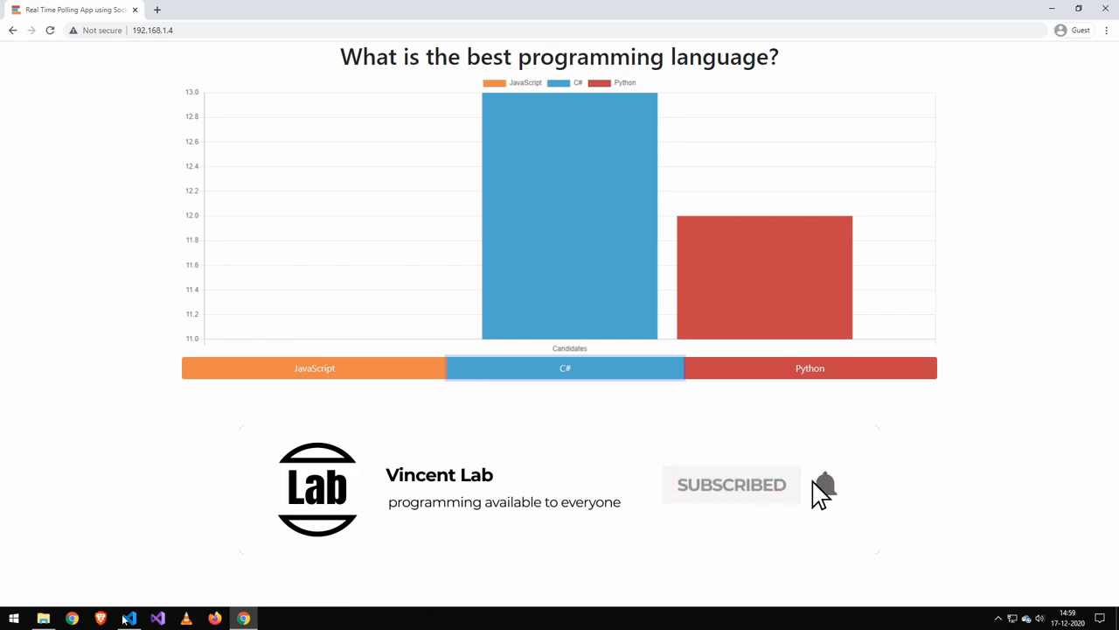
{"action": "left_click", "coordinate": [129, 619]}
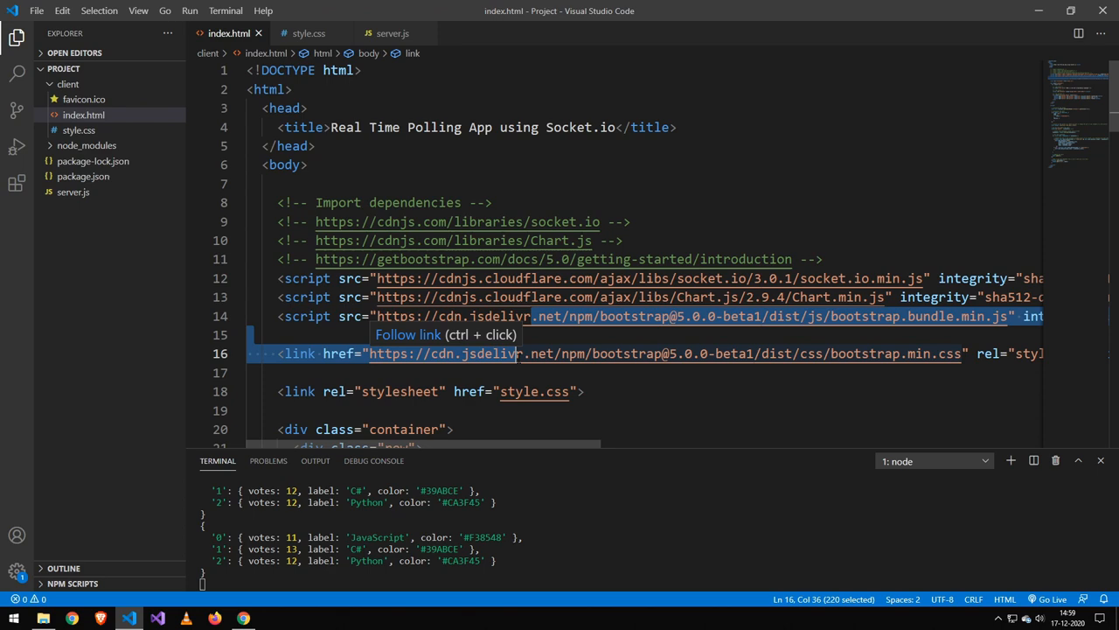
{"action": "scroll", "scroll_direction": "down", "scroll_amount": 3}
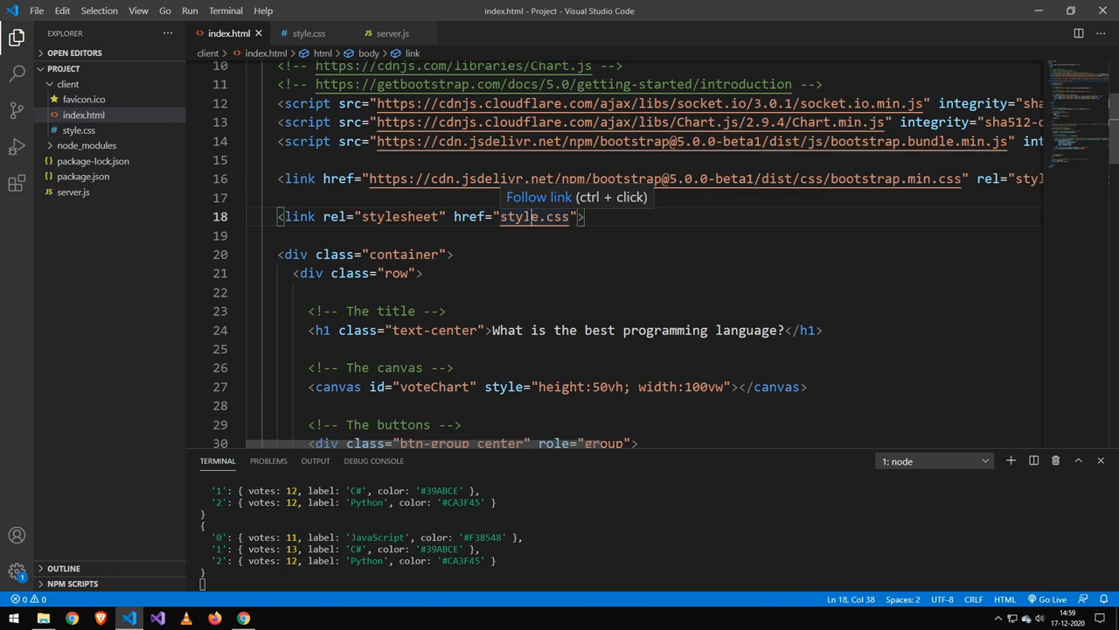
{"action": "scroll", "scroll_direction": "down", "scroll_amount": 3}
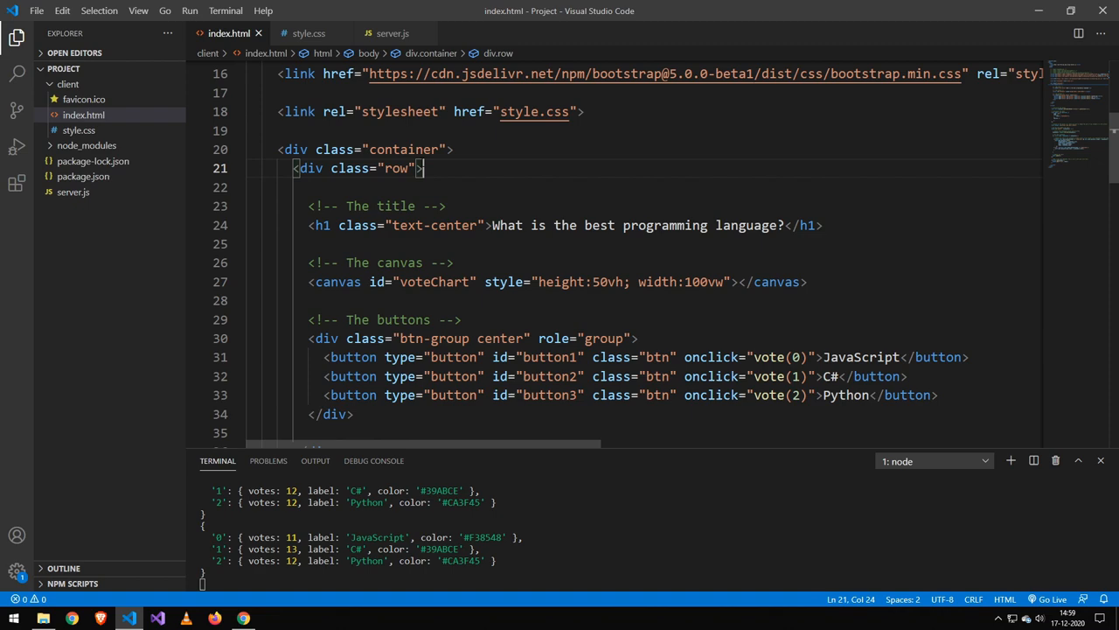
{"action": "scroll", "scroll_direction": "down", "scroll_amount": 3}
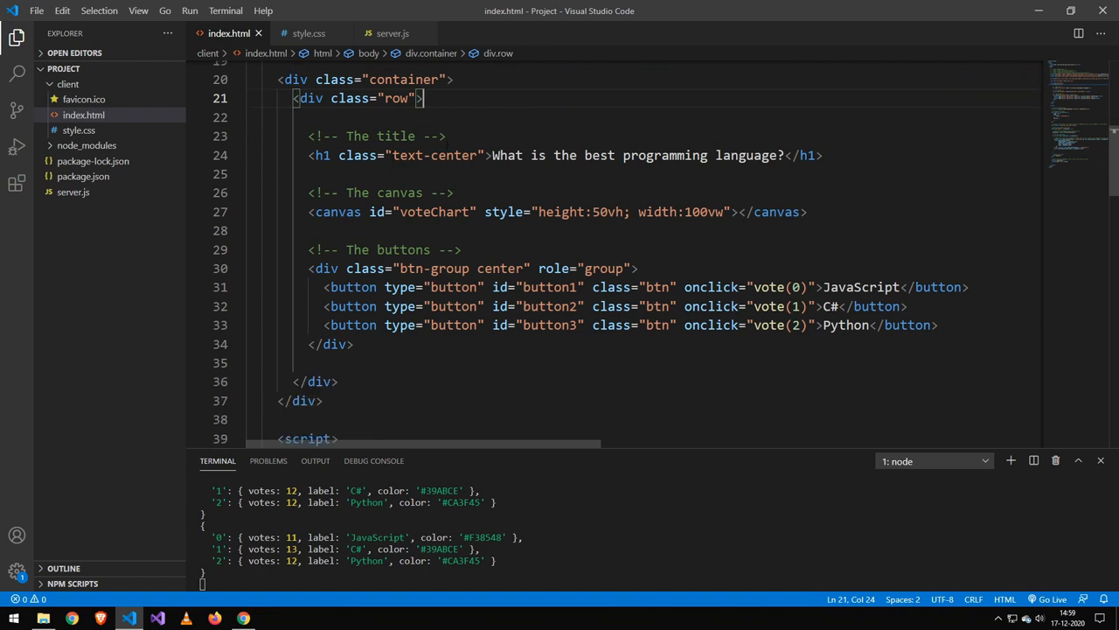
{"action": "double_click", "coordinate": [431, 154]}
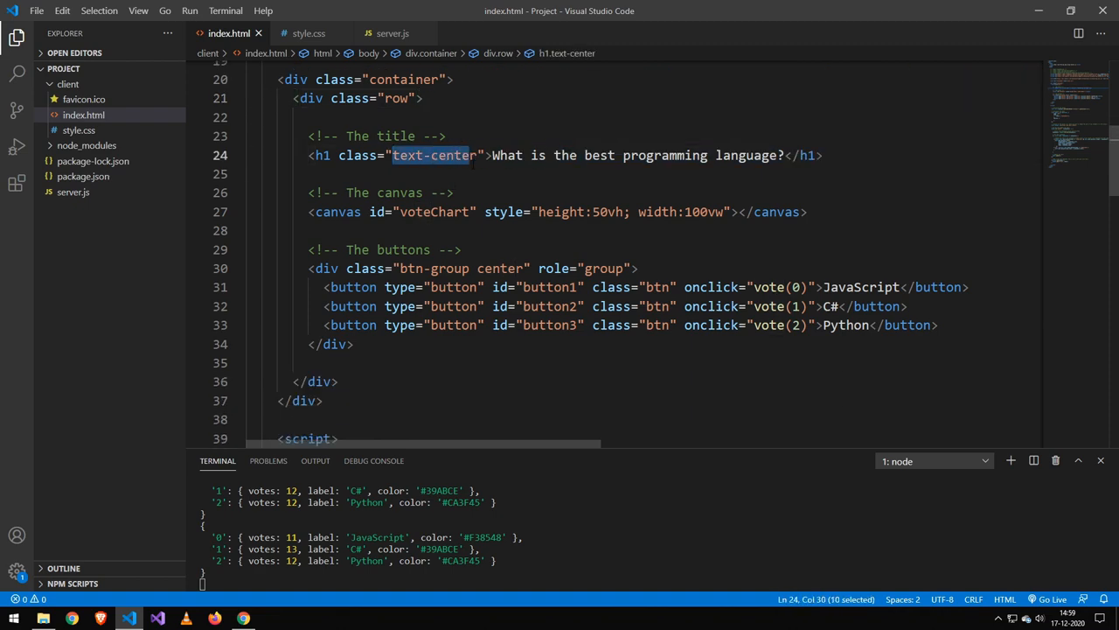
{"action": "scroll", "scroll_direction": "down", "scroll_amount": 3}
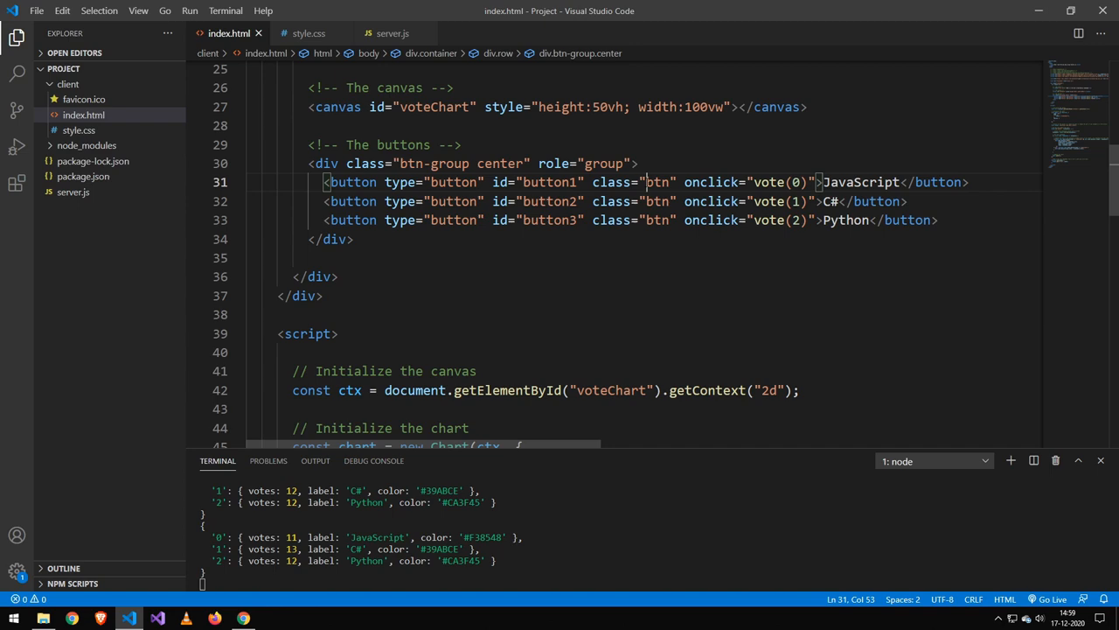
{"action": "double_click", "coordinate": [658, 182]}
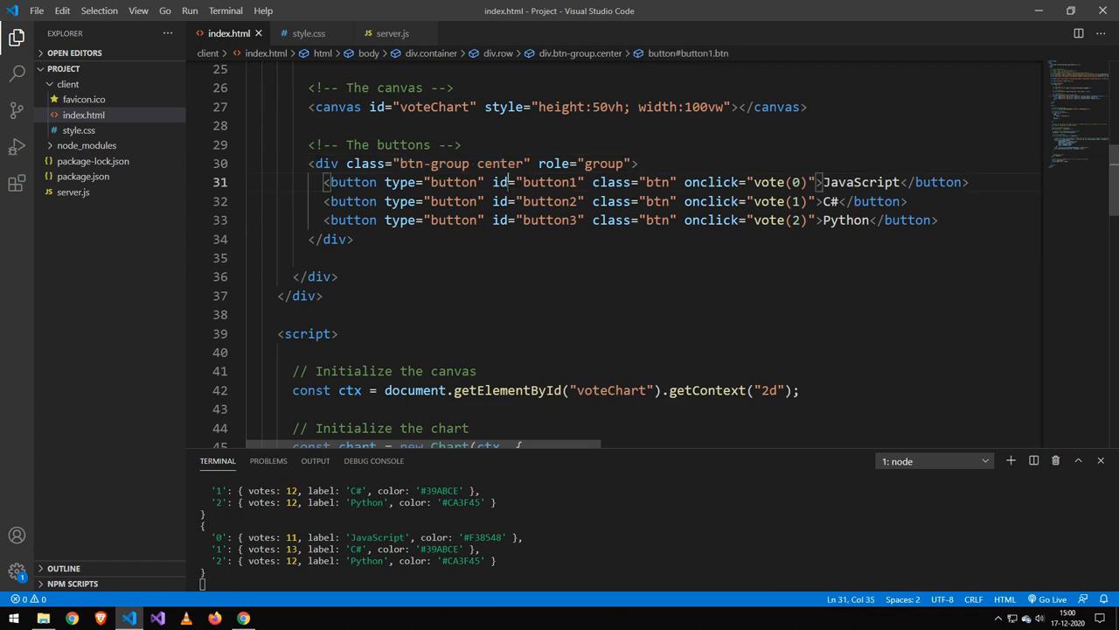
{"action": "left_click", "coordinate": [308, 33]}
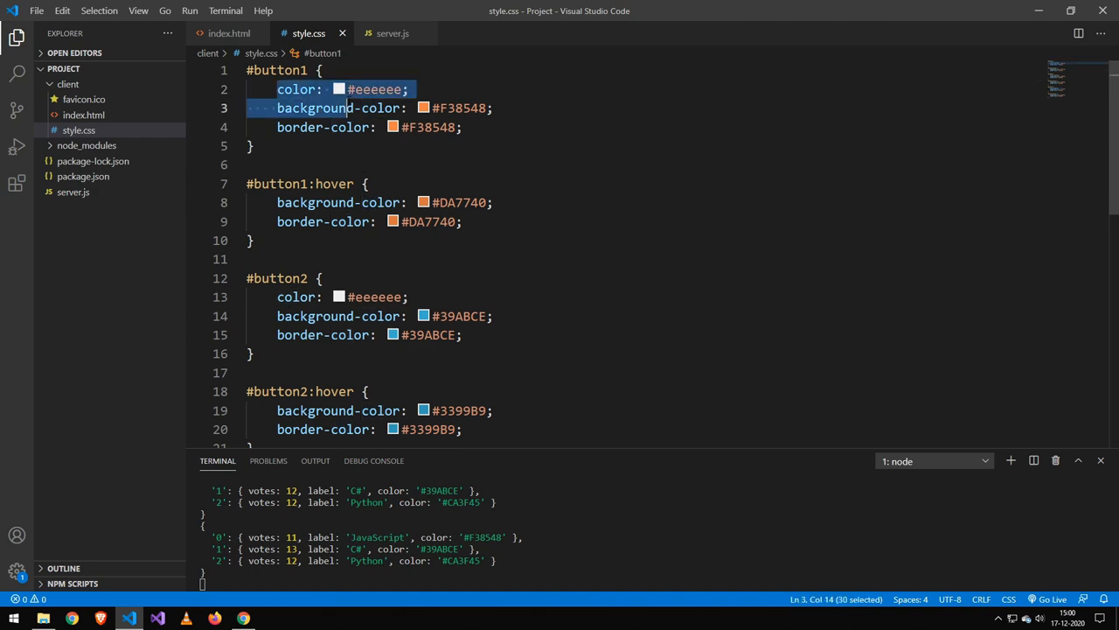
{"action": "scroll", "scroll_direction": "down", "scroll_amount": 3}
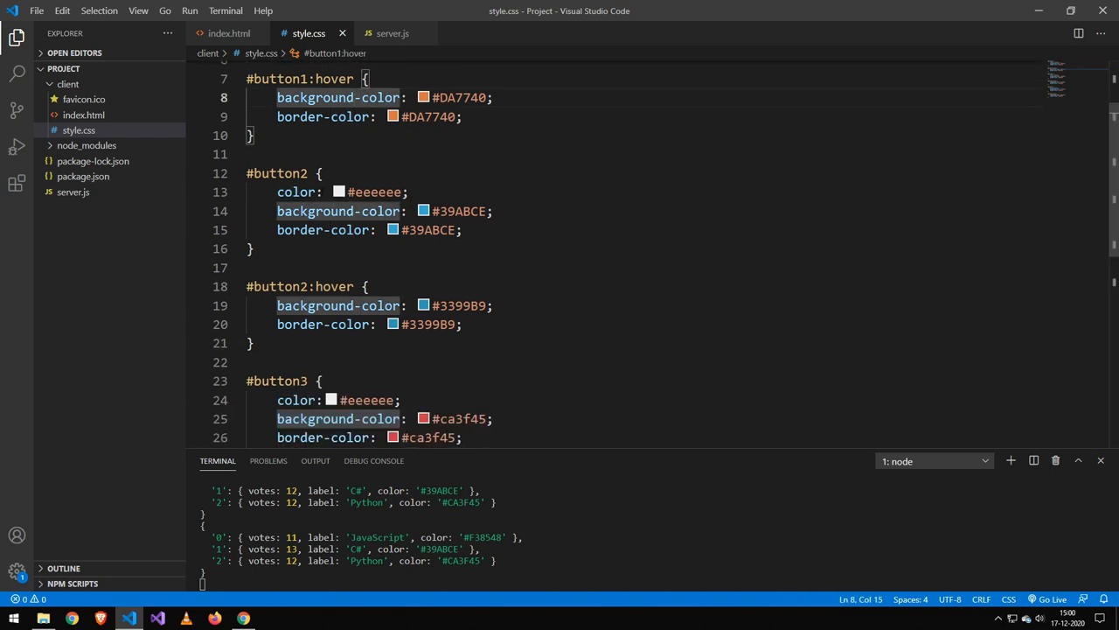
{"action": "scroll", "scroll_direction": "down", "scroll_amount": 3}
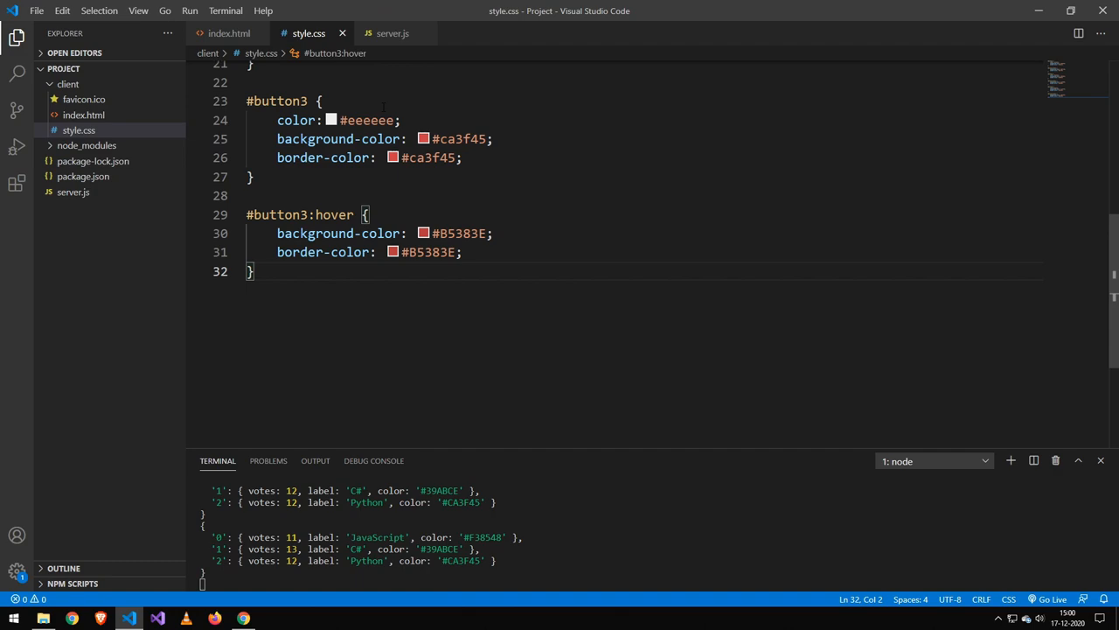
{"action": "mouse_move", "coordinate": [391, 34]}
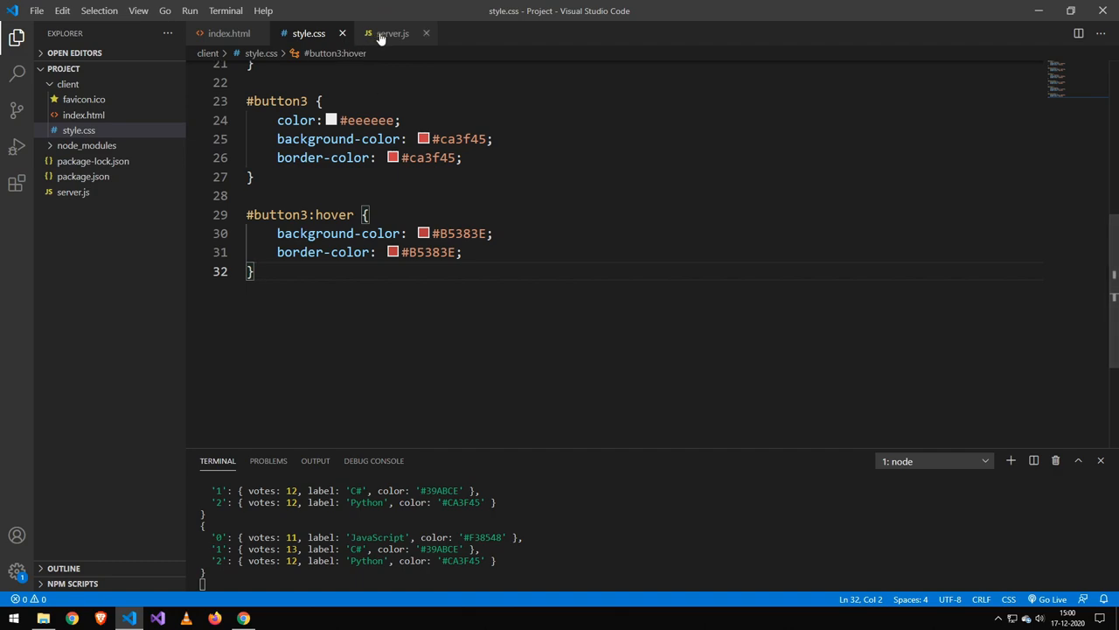
Step: Review server.js and highlight the coolDown value 10
{"action": "left_click", "coordinate": [392, 33]}
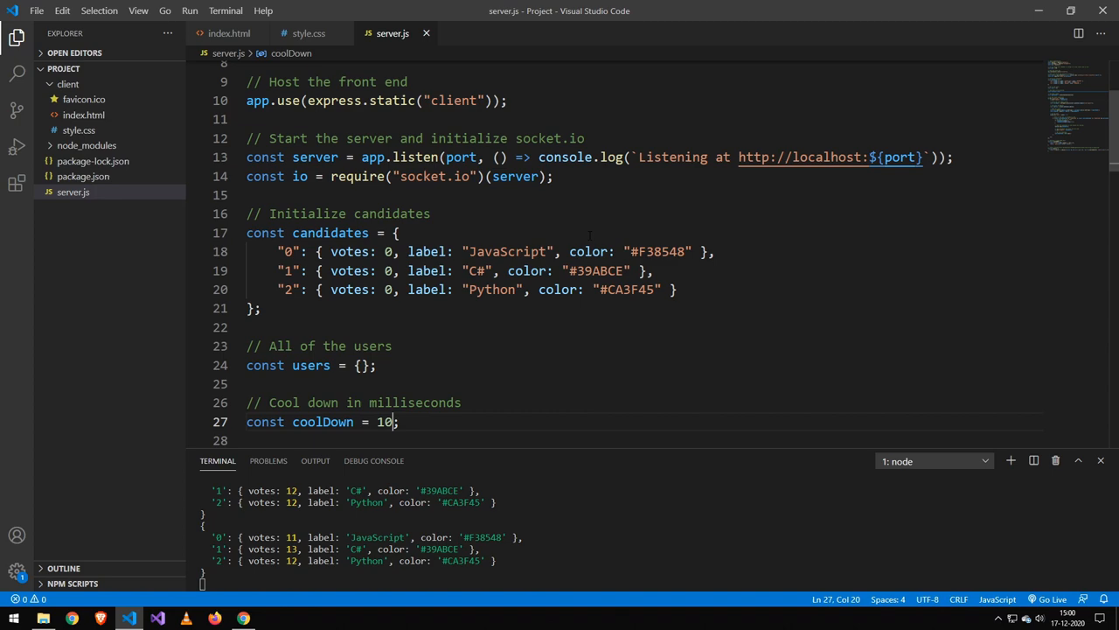
{"action": "double_click", "coordinate": [657, 252]}
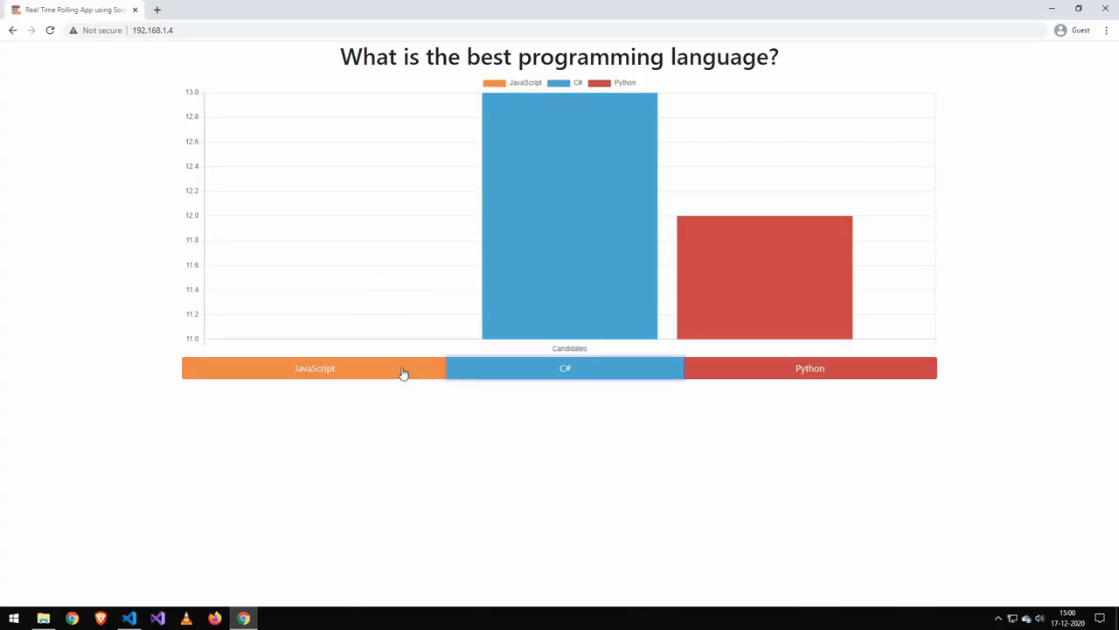
Step: Cast two more JavaScript votes so it leads the chart around fourteen
{"action": "left_click", "coordinate": [315, 368]}
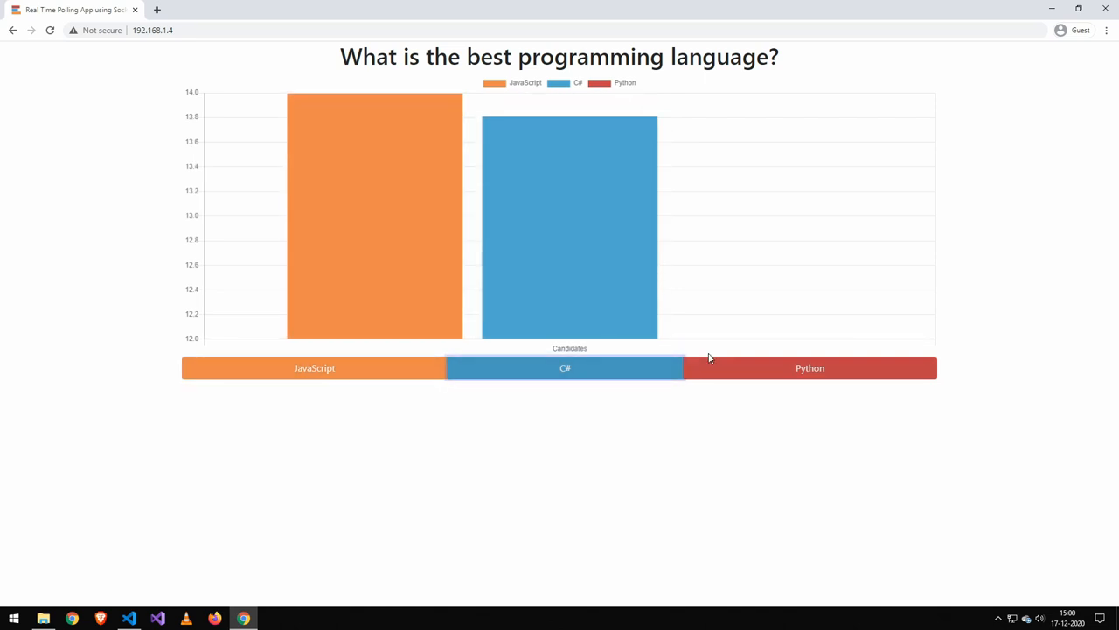
{"action": "left_click", "coordinate": [315, 368]}
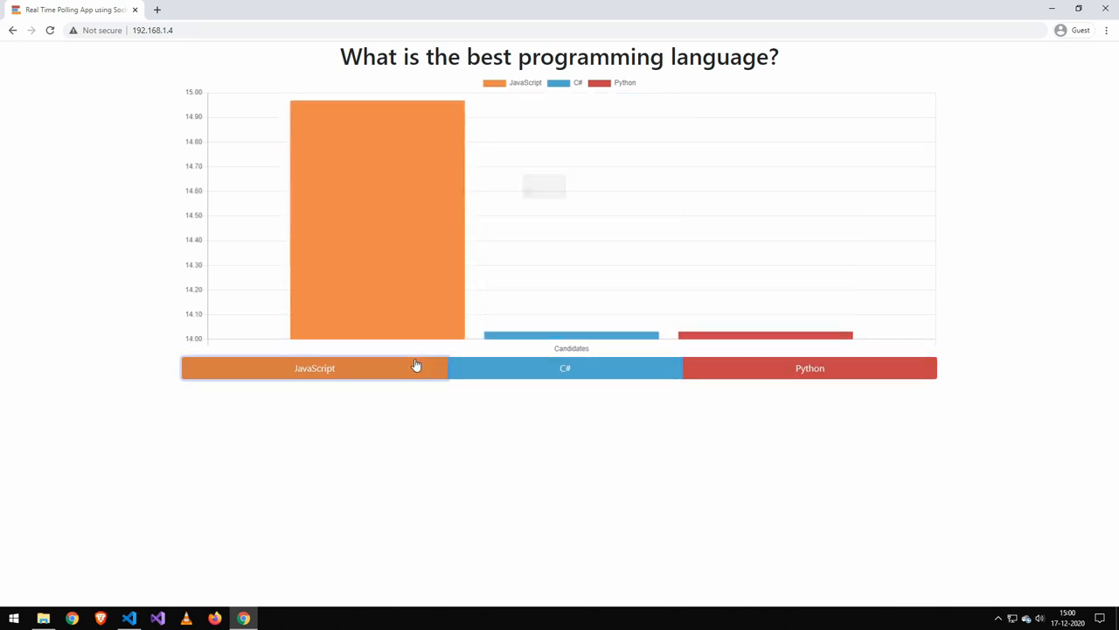